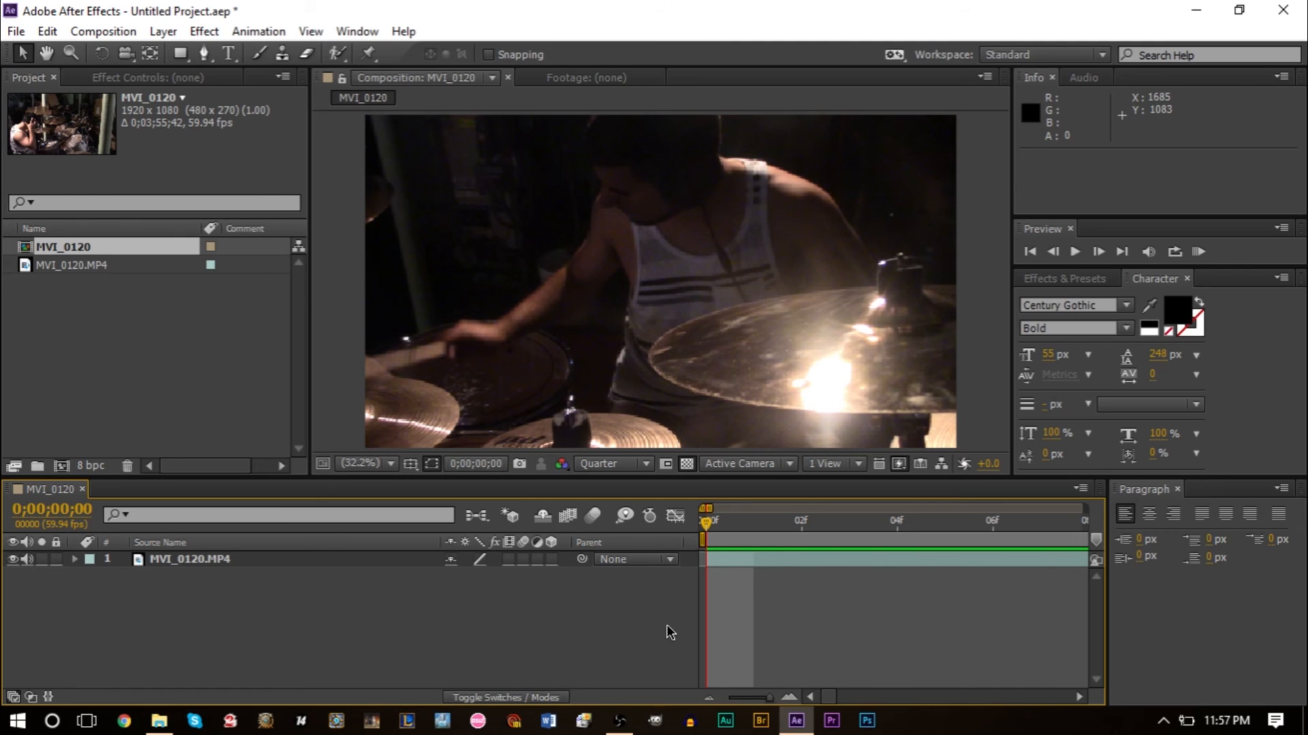
mouse_move(715, 659)
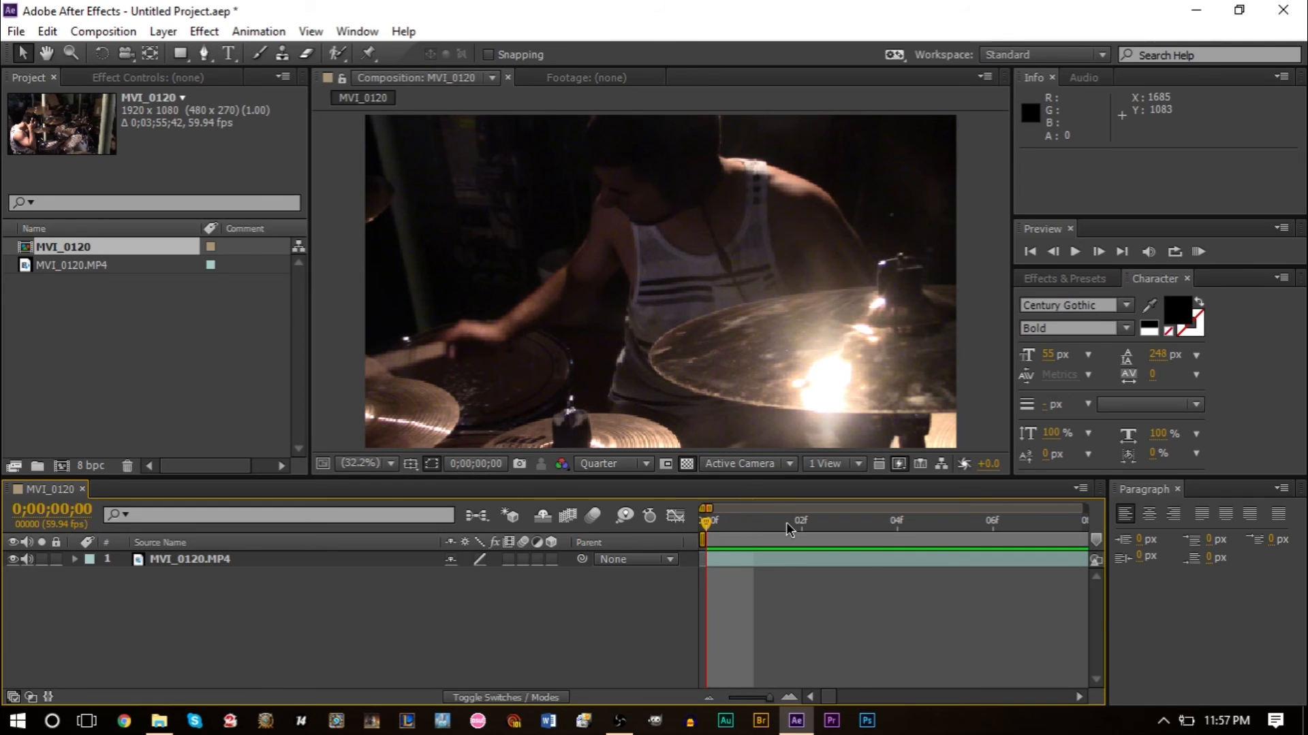
mouse_move(753, 526)
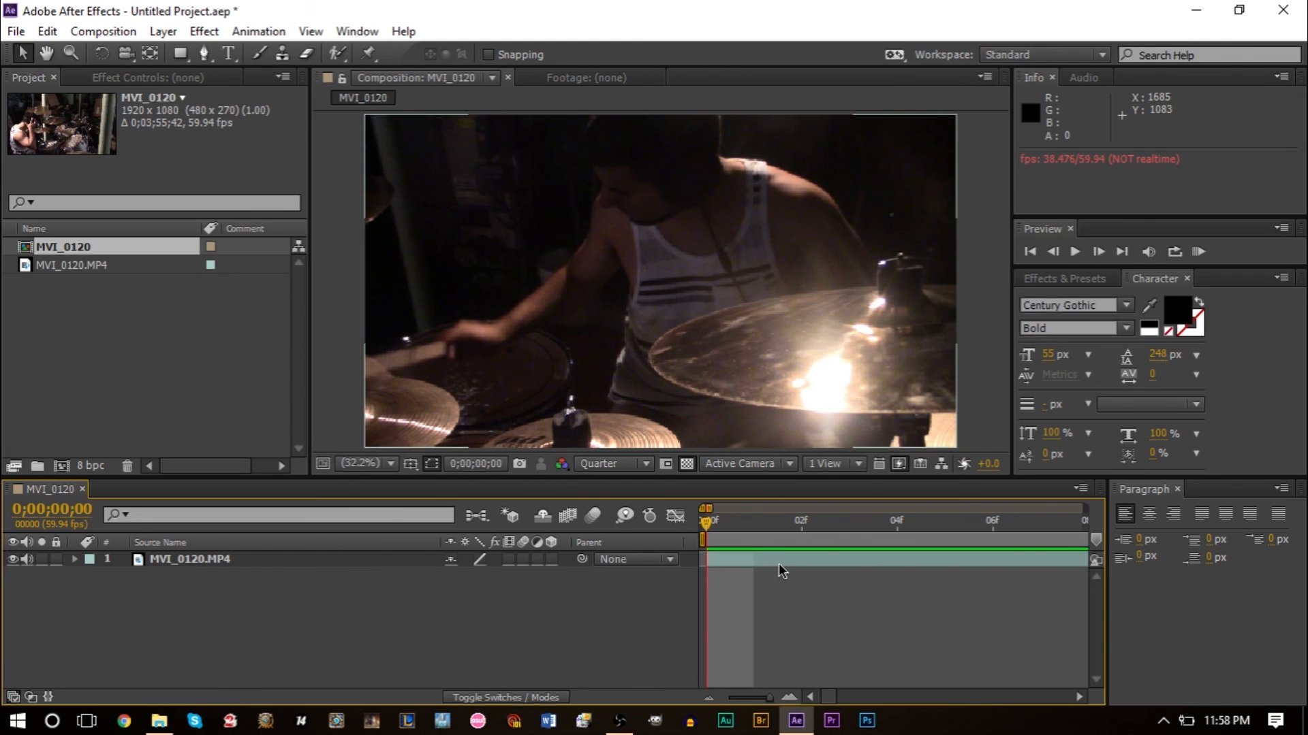
Bring up Time Stretch for the MVI_0120.MP4 drum layer from its layer menu
click(189, 559)
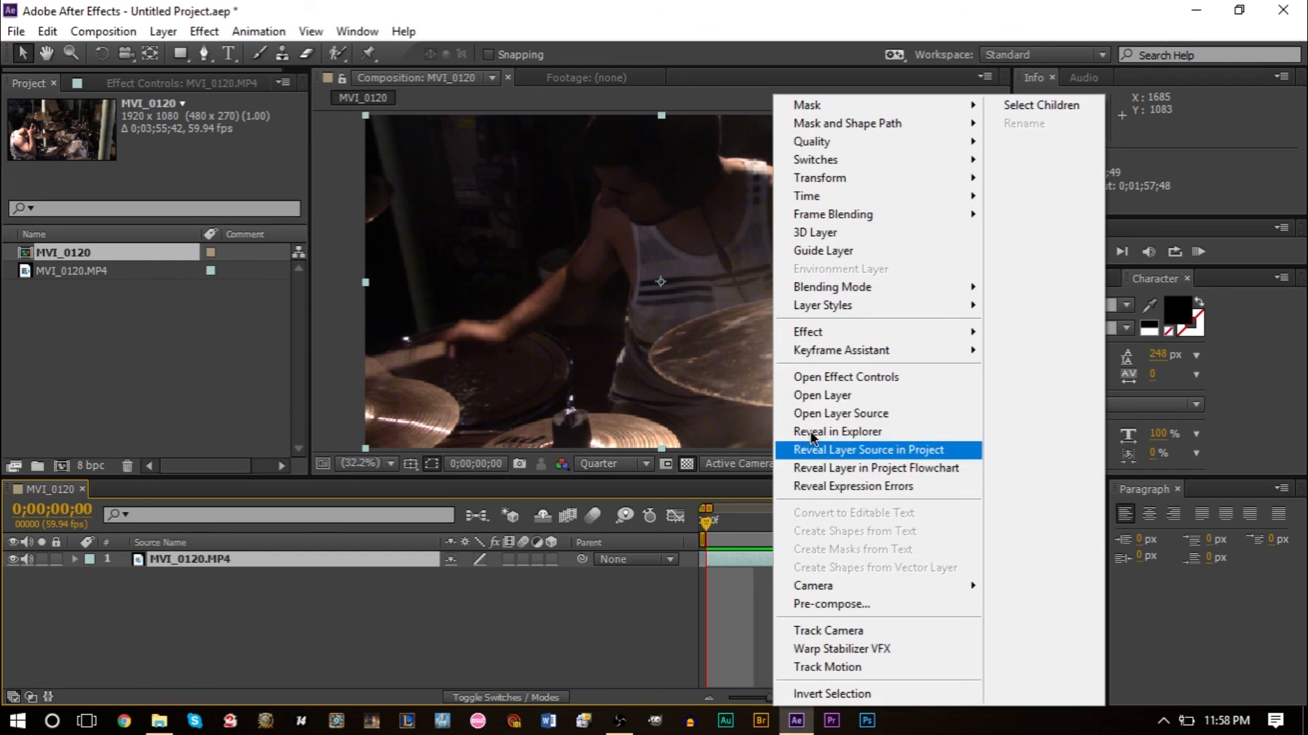
mouse_move(832, 214)
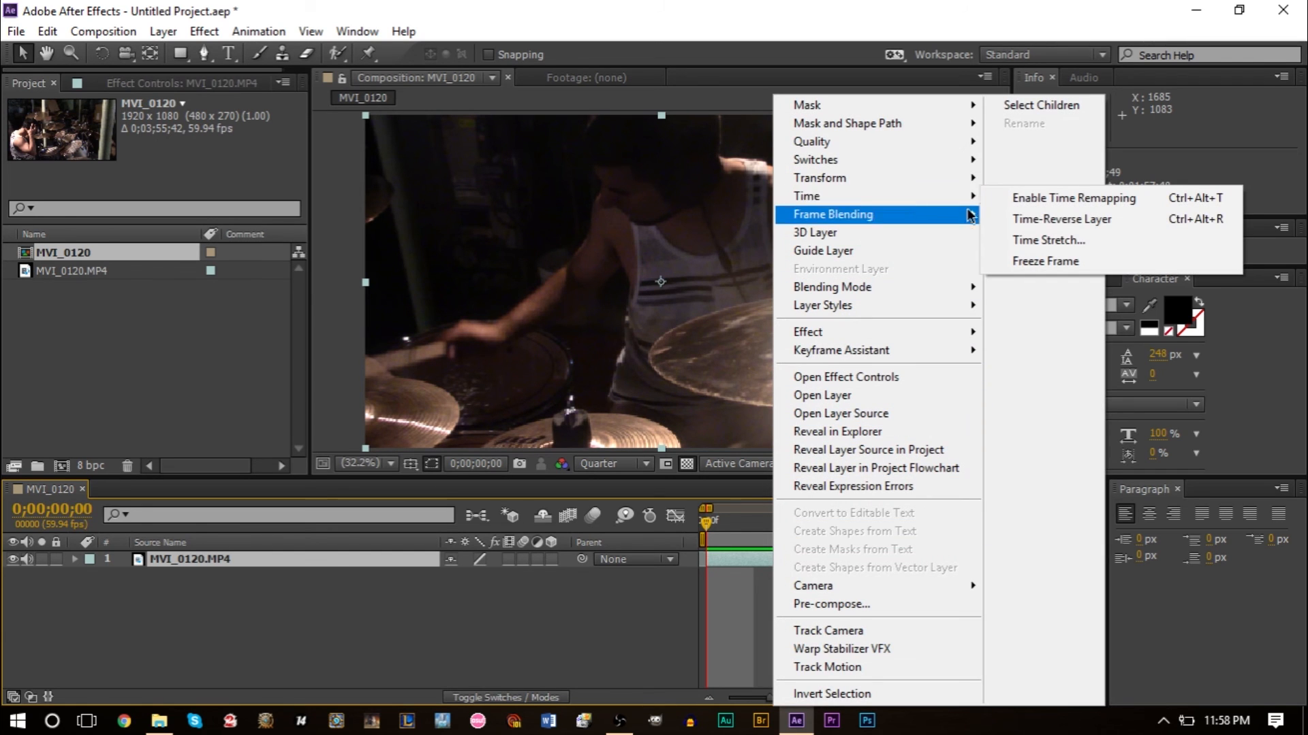
click(1049, 240)
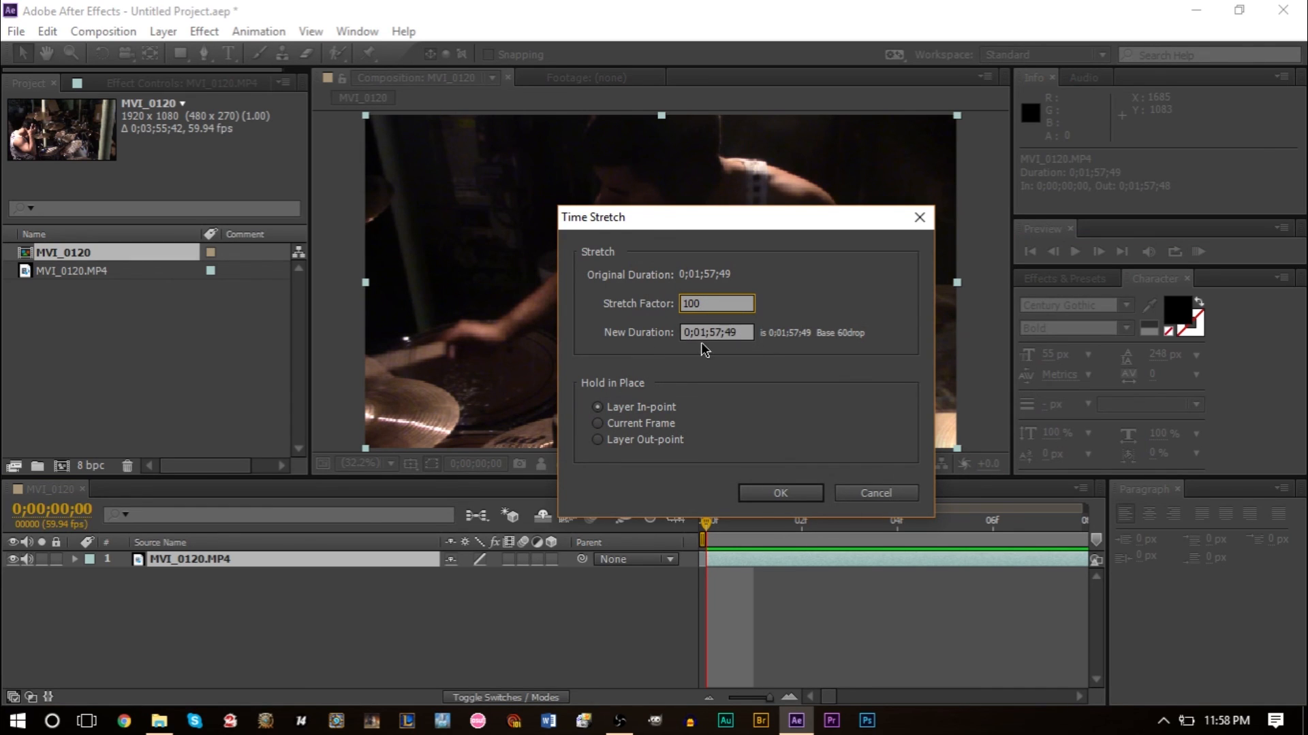
Set the Stretch Factor to 200 and apply it, doubling the drum clip to about 3:55
click(715, 303)
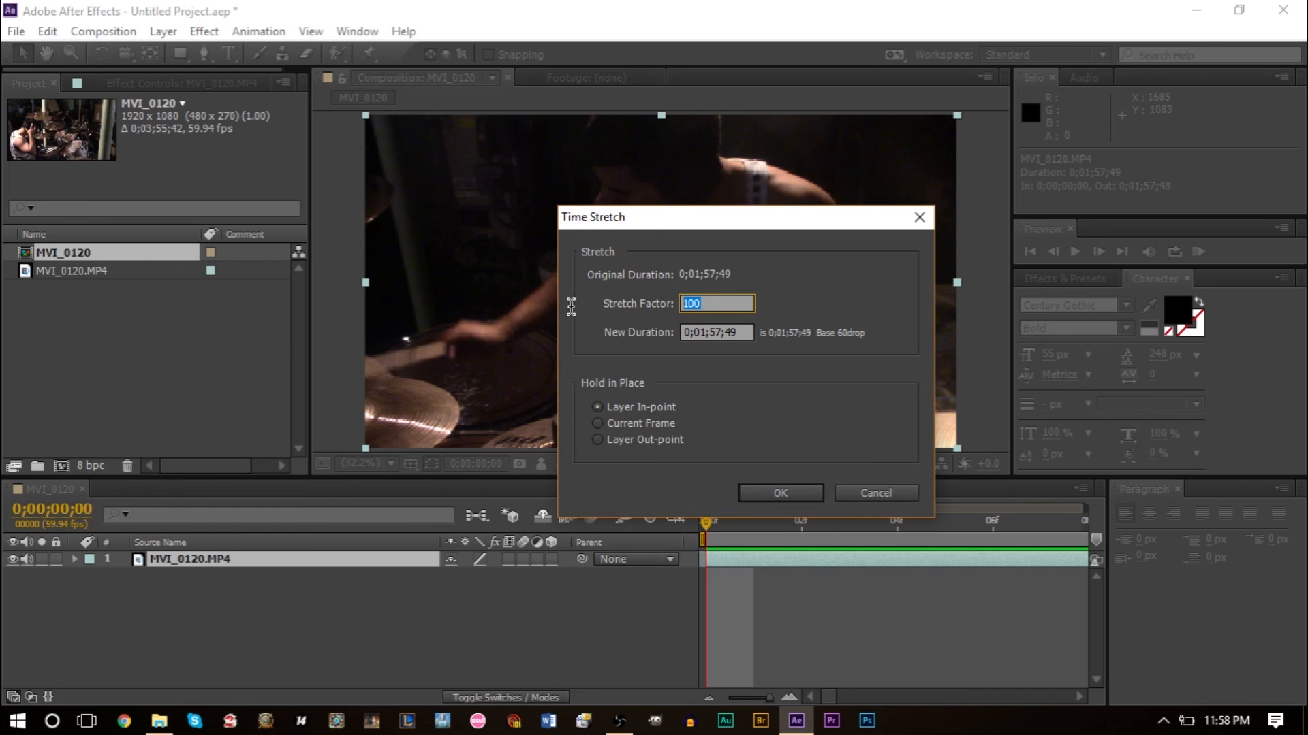
mouse_move(567, 315)
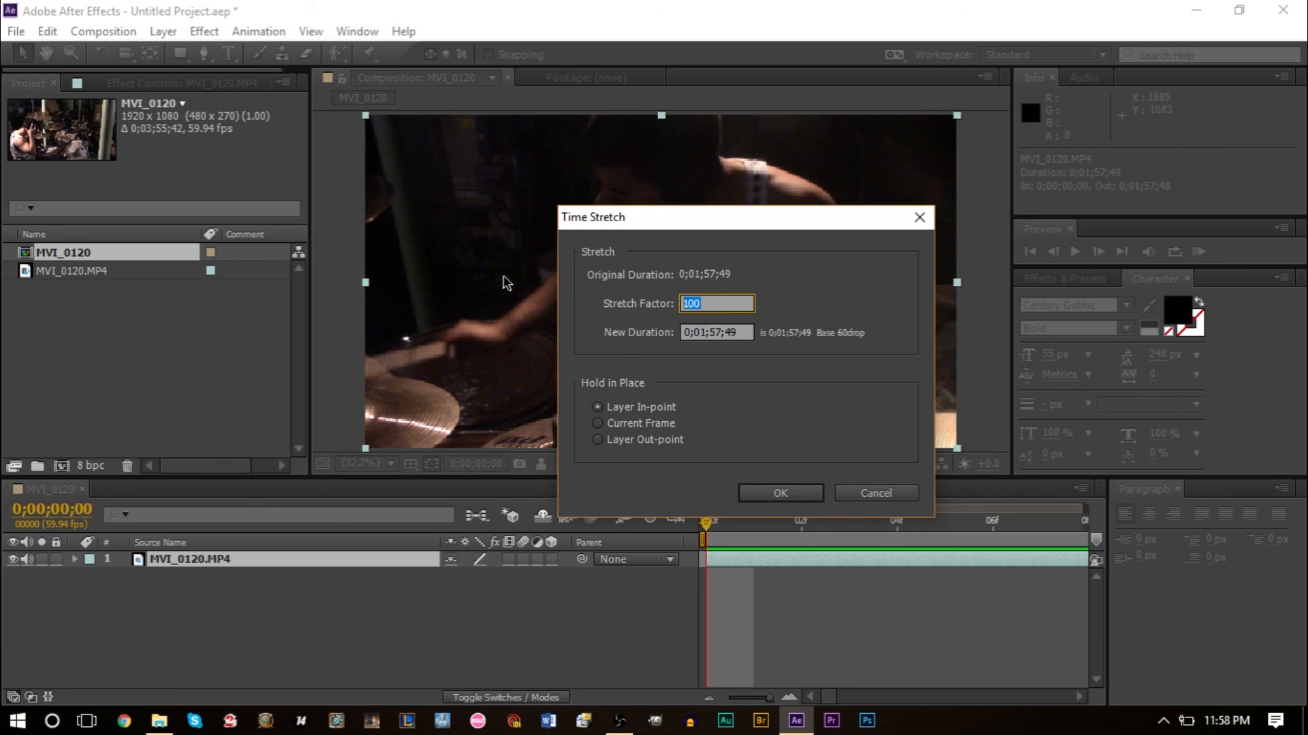
text(20)
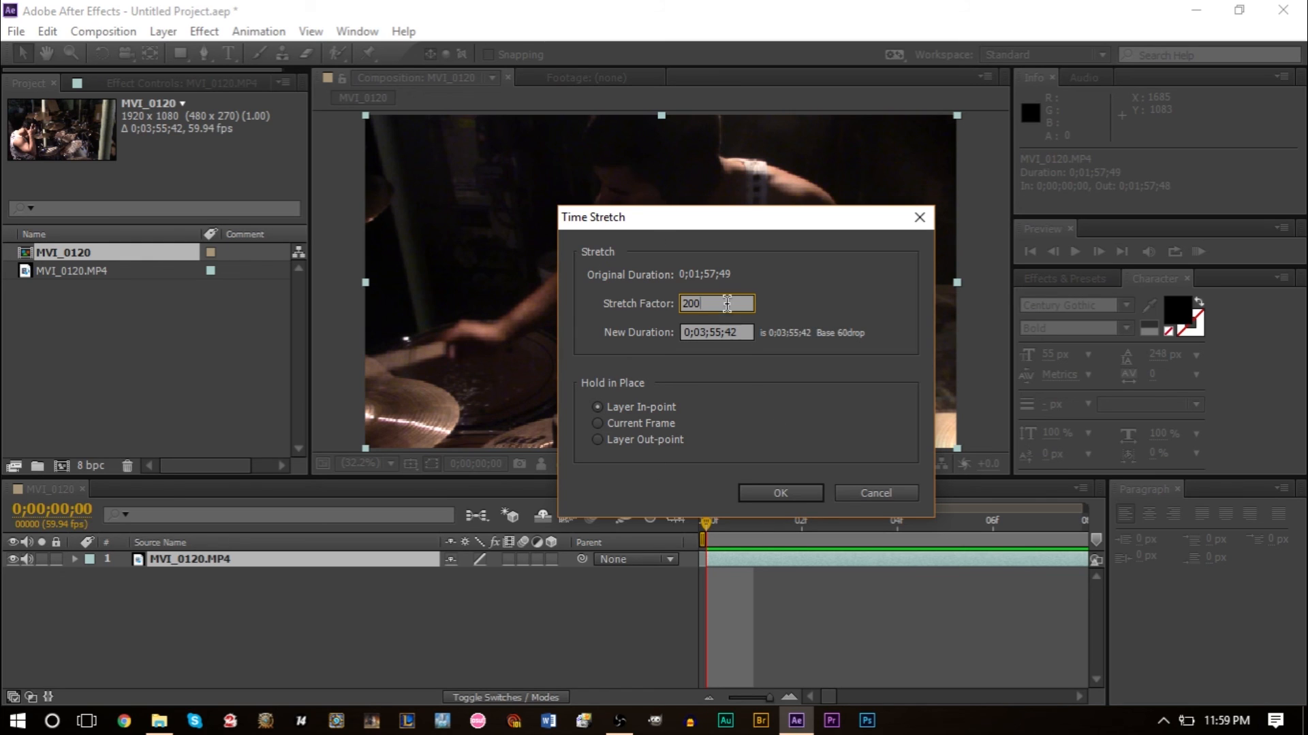
mouse_move(712, 321)
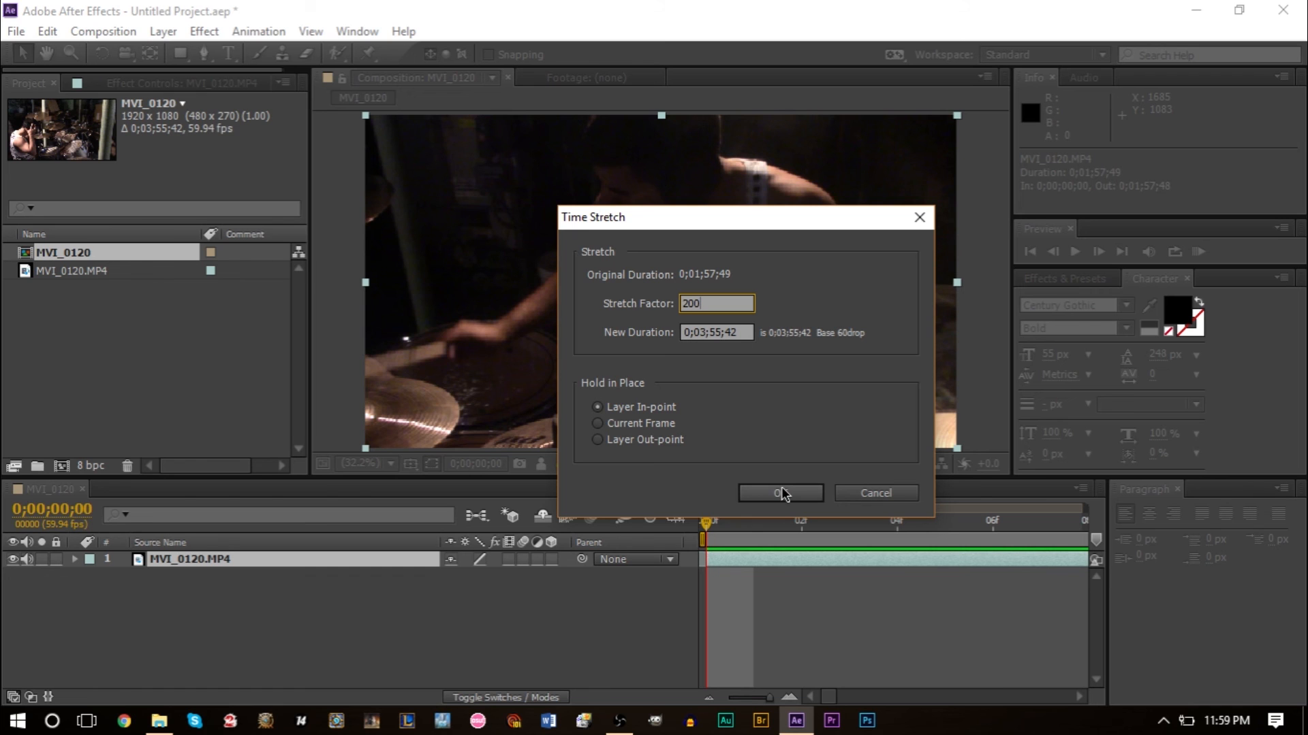
click(779, 493)
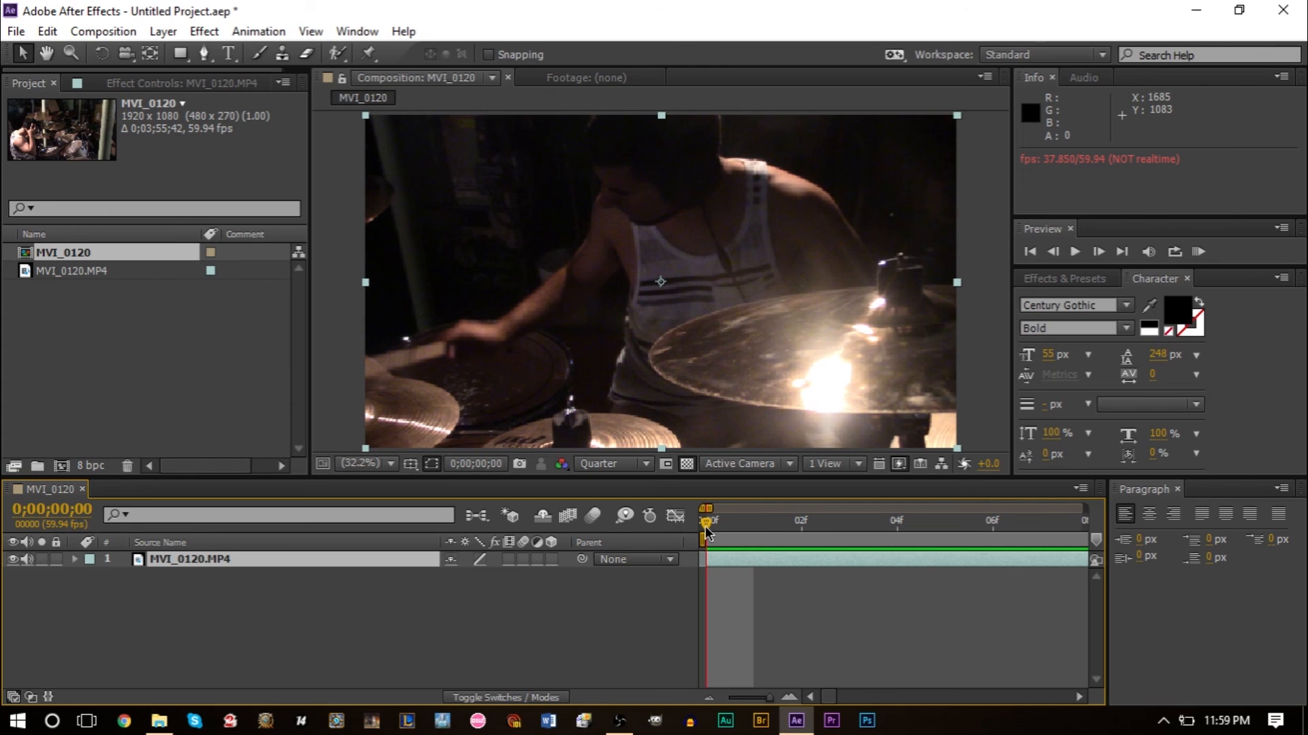
Enable the layer's Frame Blending switch and the composition's Enable Frame Blending toggle
click(754, 523)
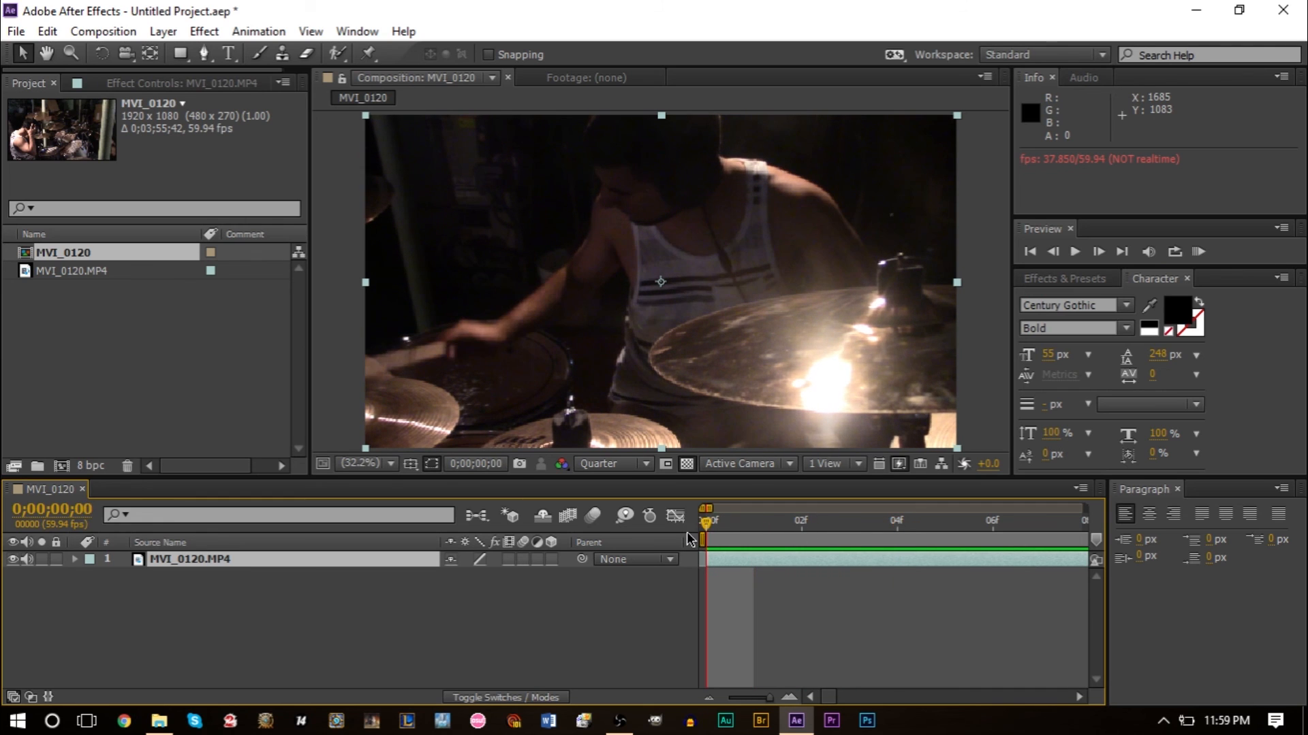
click(945, 520)
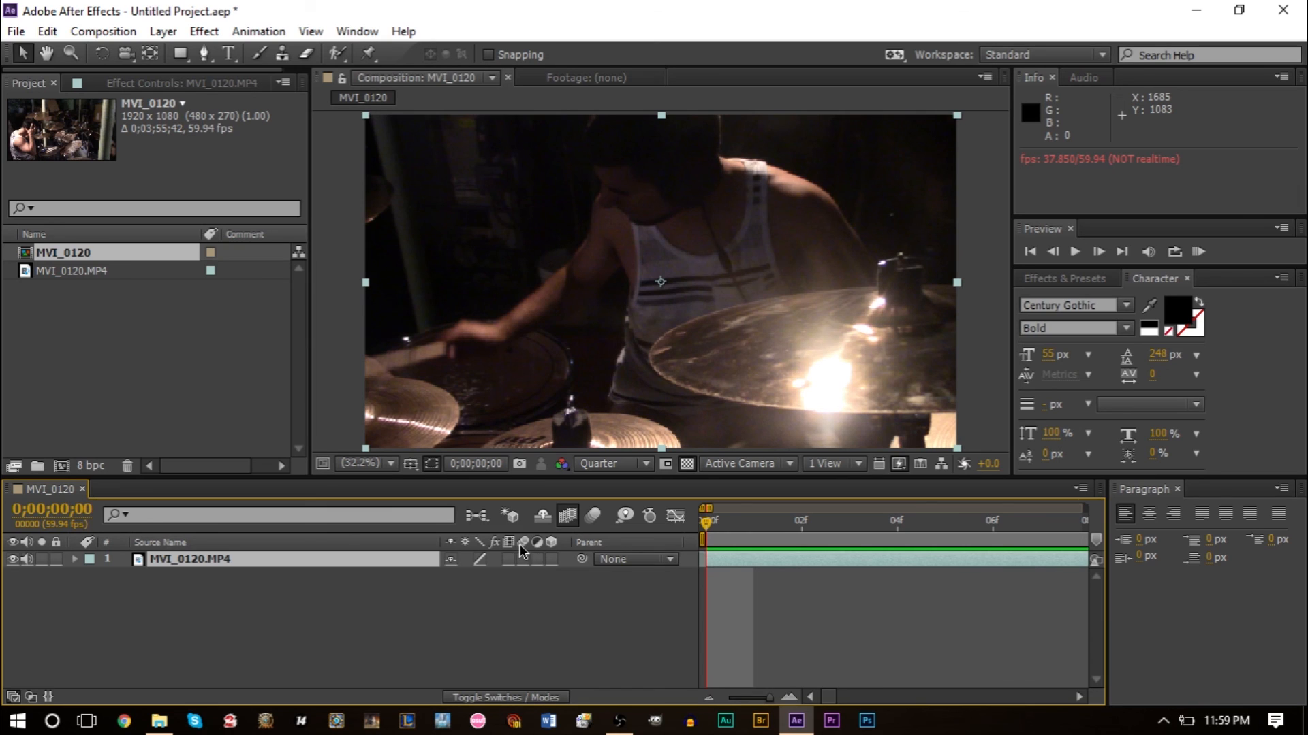
mouse_move(510, 553)
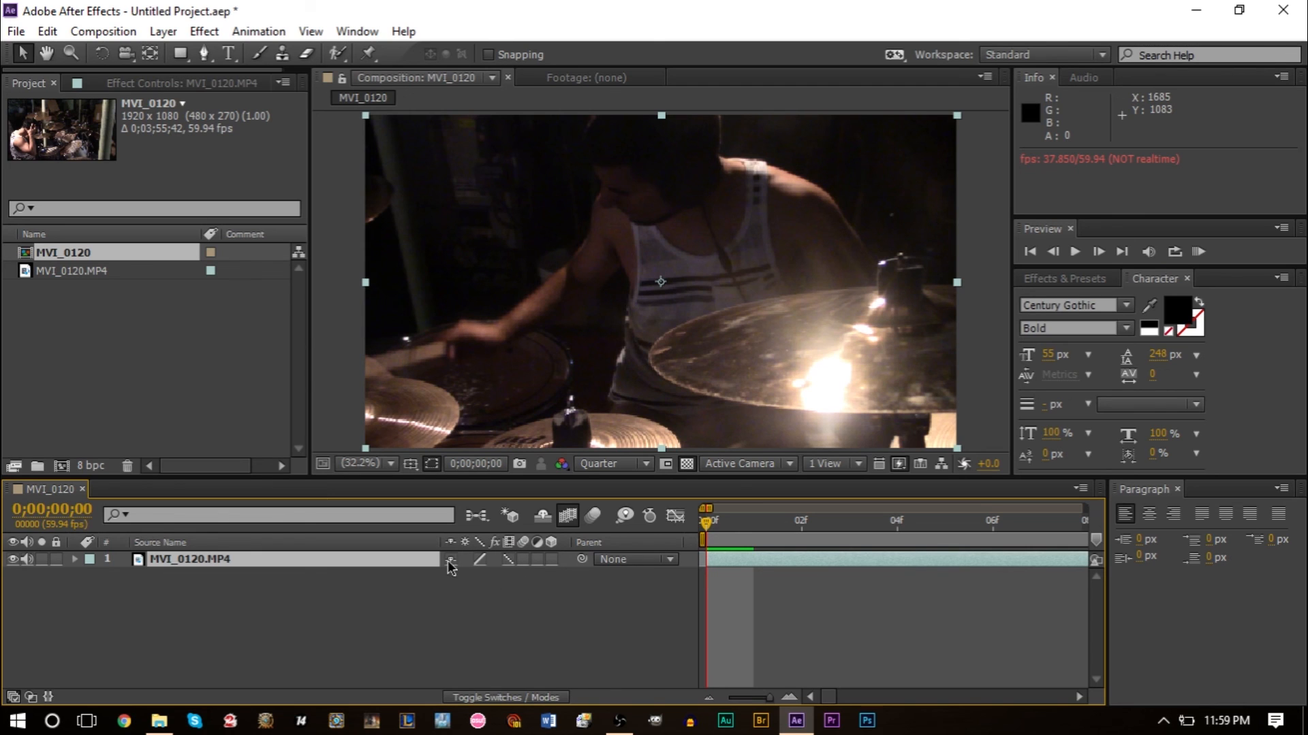
click(506, 697)
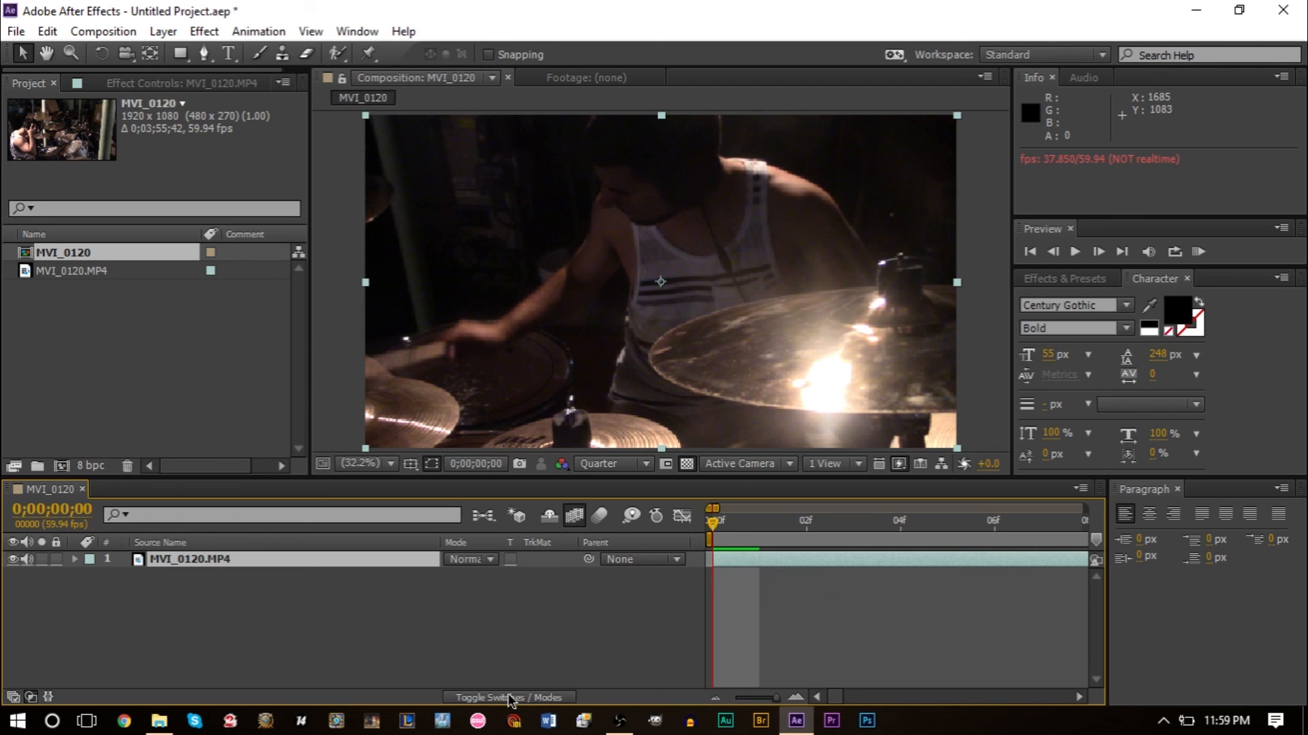
click(505, 698)
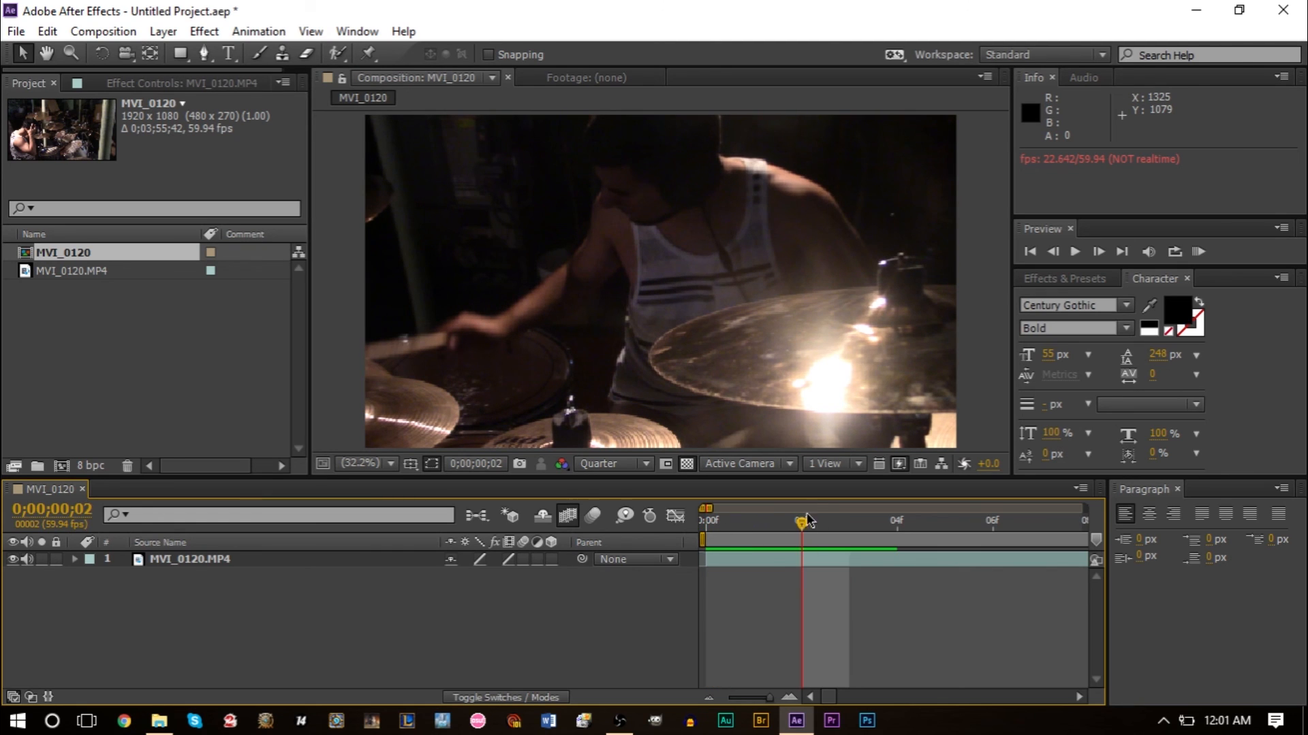
drag(805, 523, 753, 523)
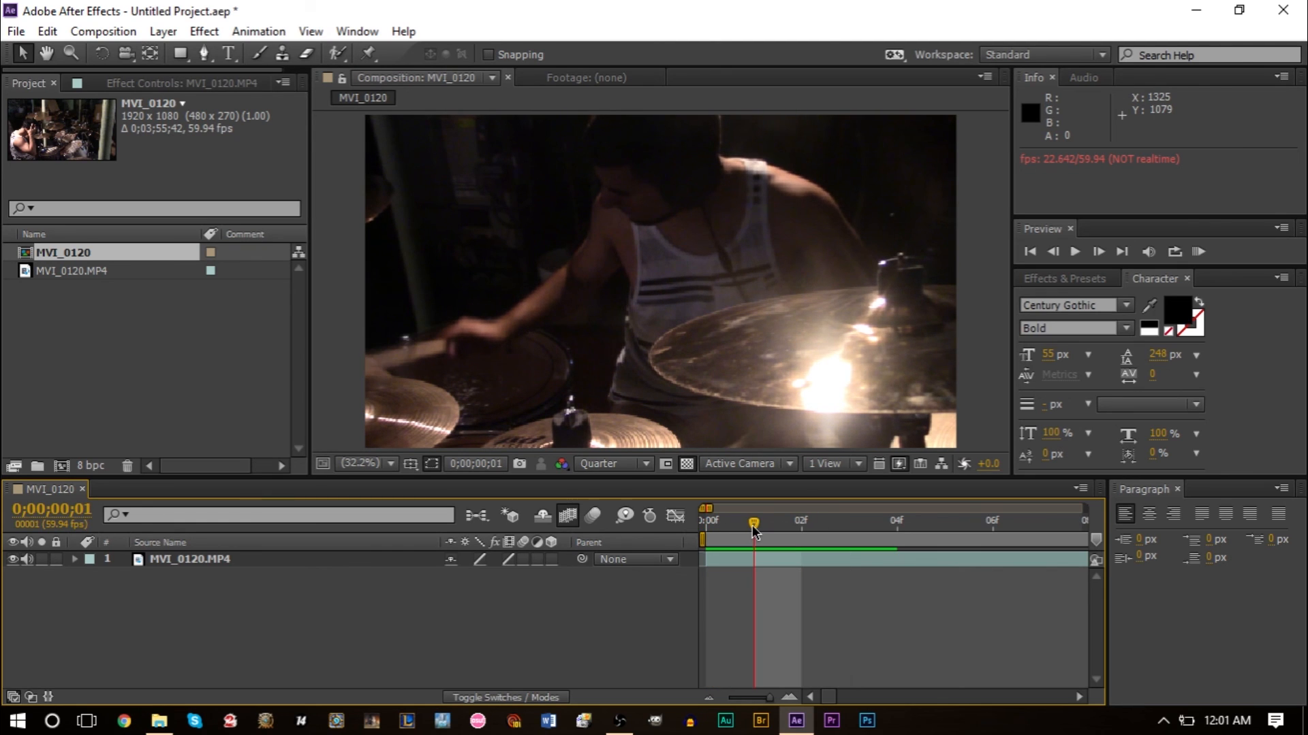
mouse_move(753, 523)
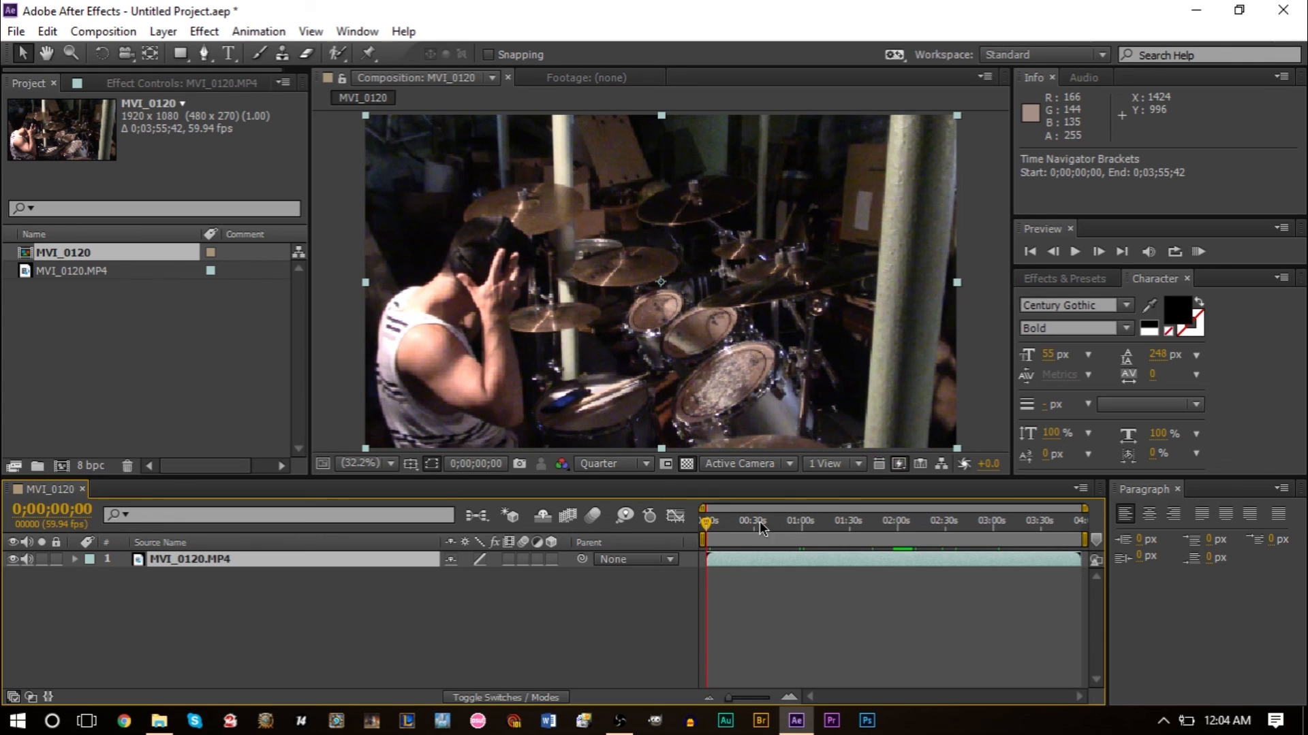
mouse_move(730, 617)
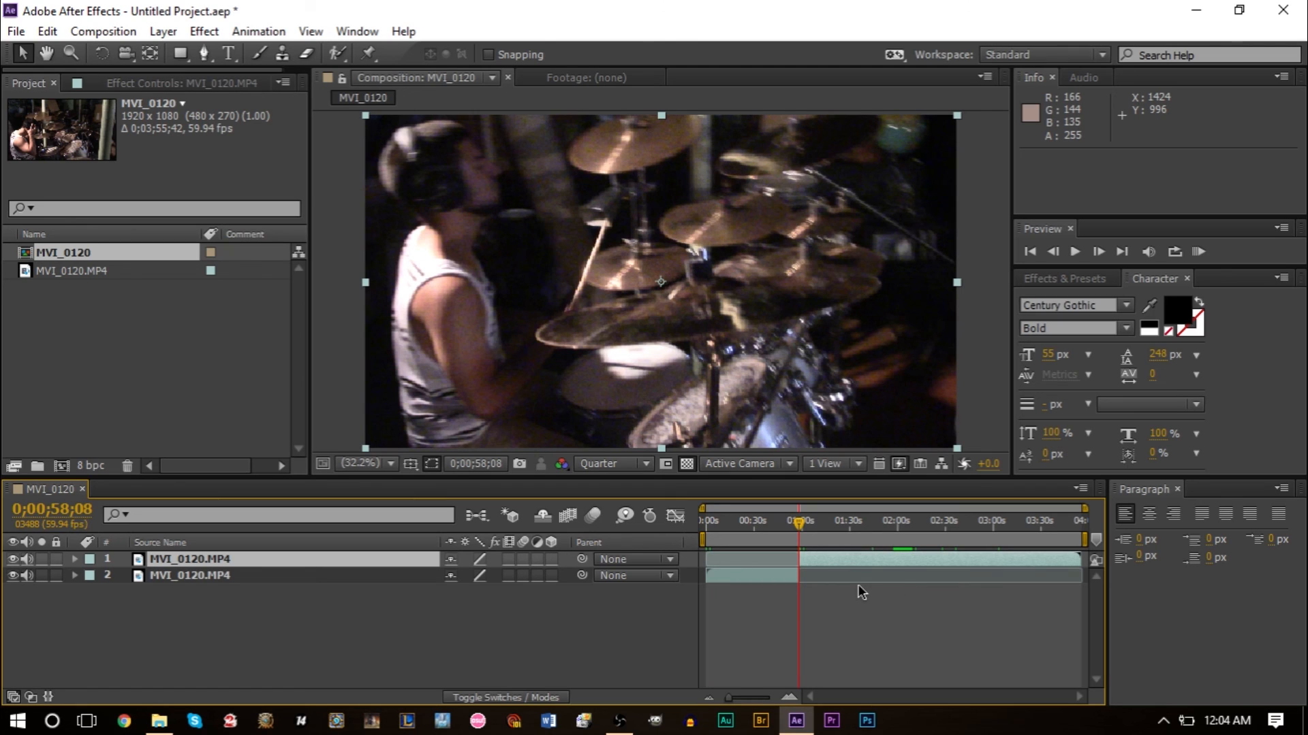
mouse_move(656, 588)
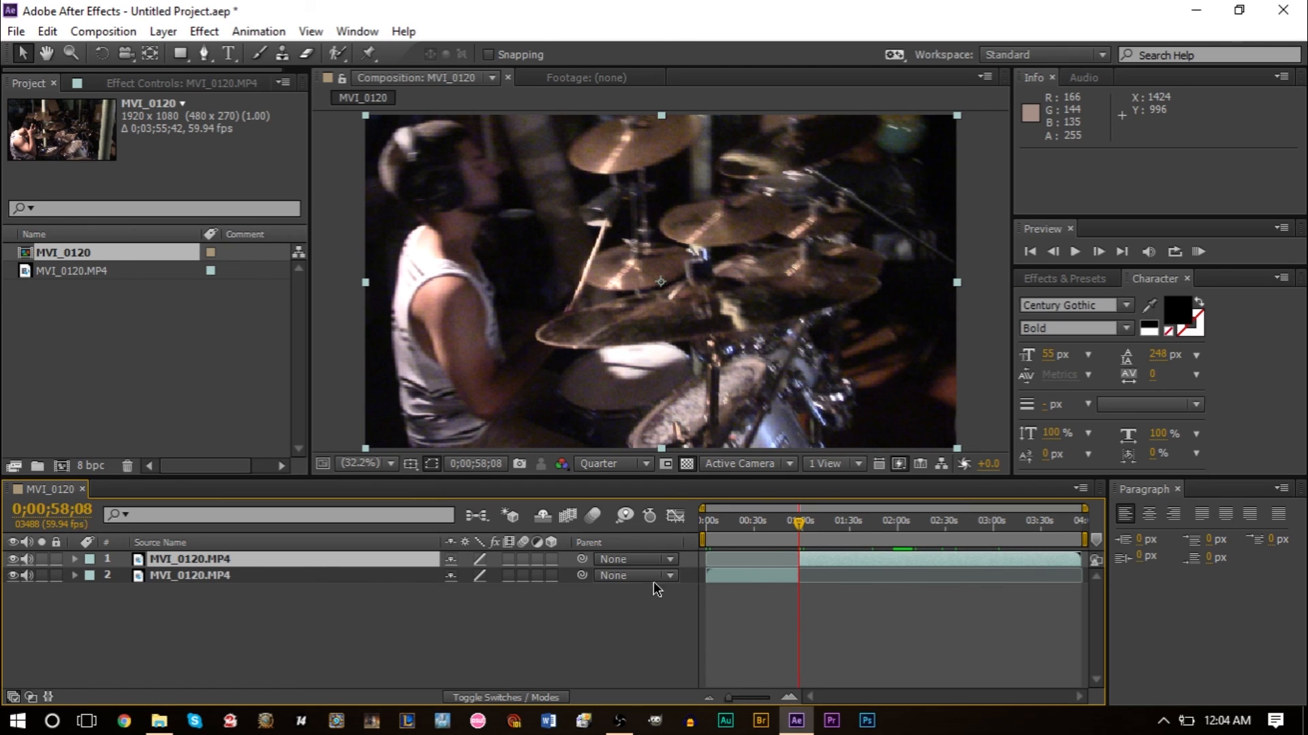
click(189, 575)
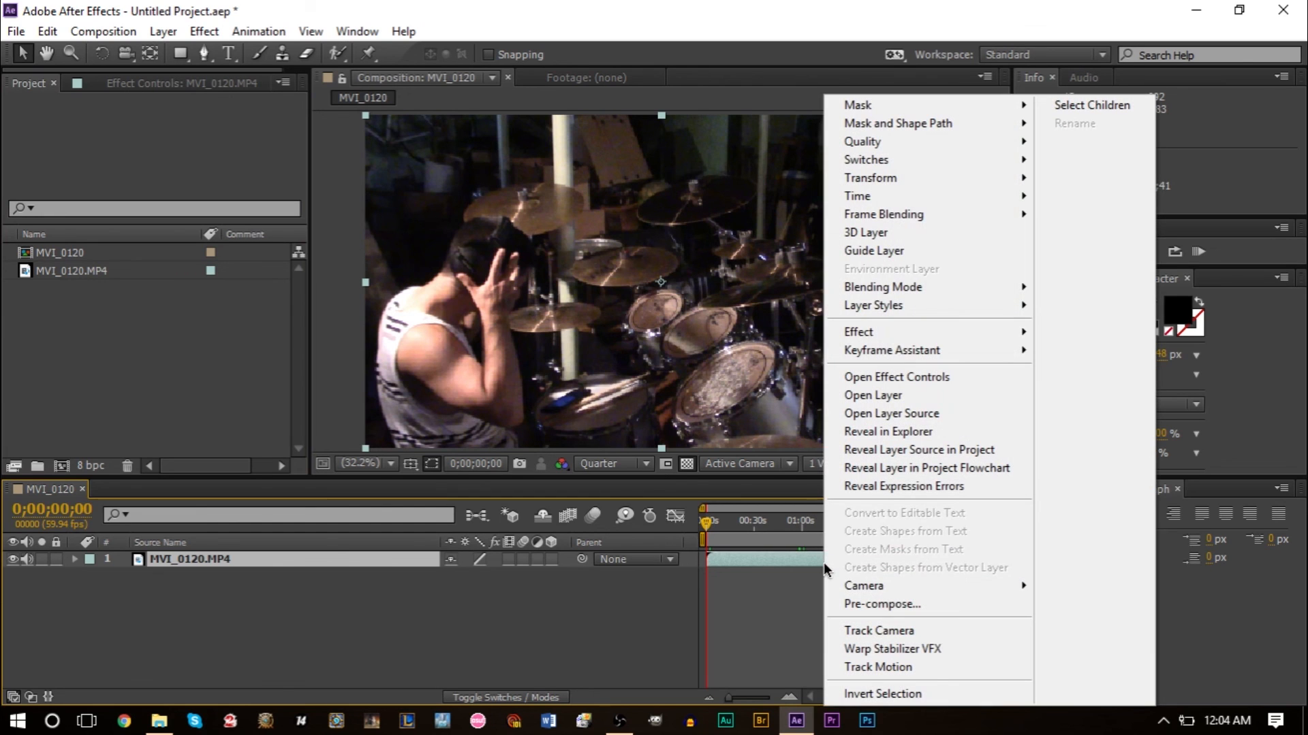
mouse_move(857, 196)
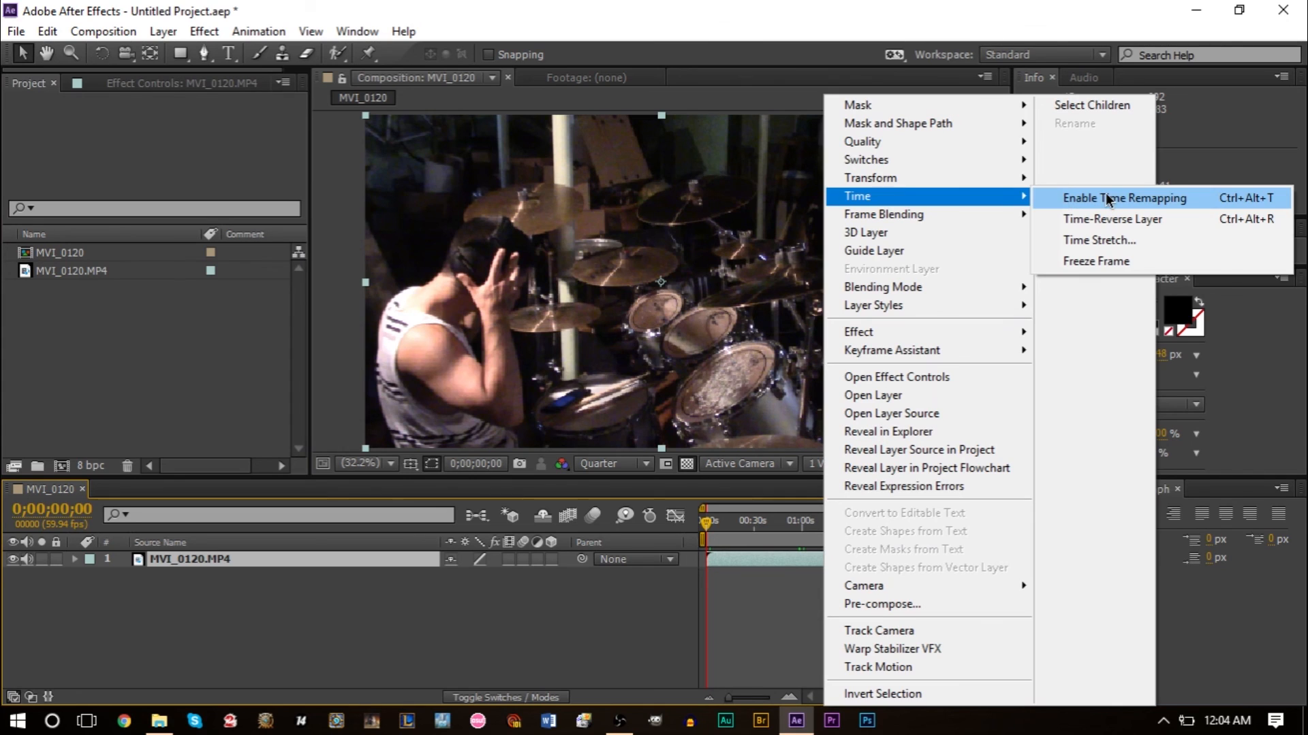
Enable Time Remapping on the drum layer so its Time Remap property appears
click(1124, 197)
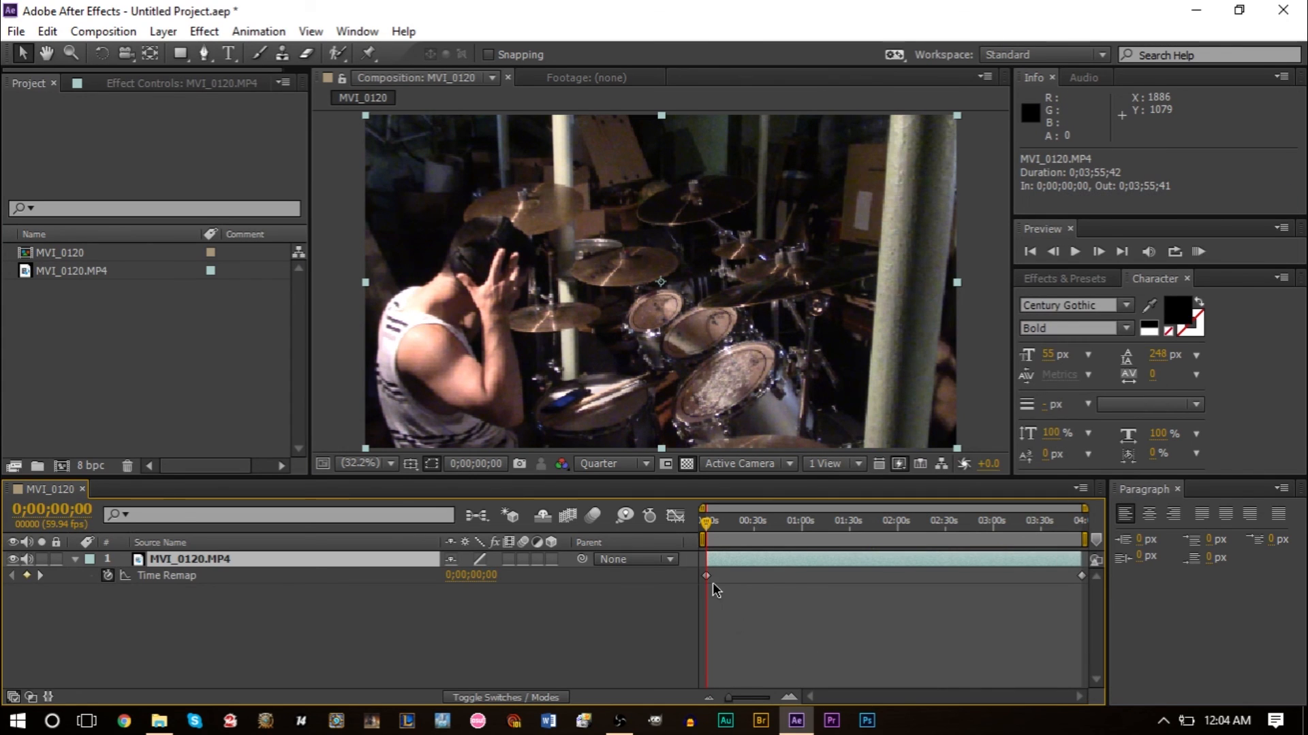
mouse_move(1088, 584)
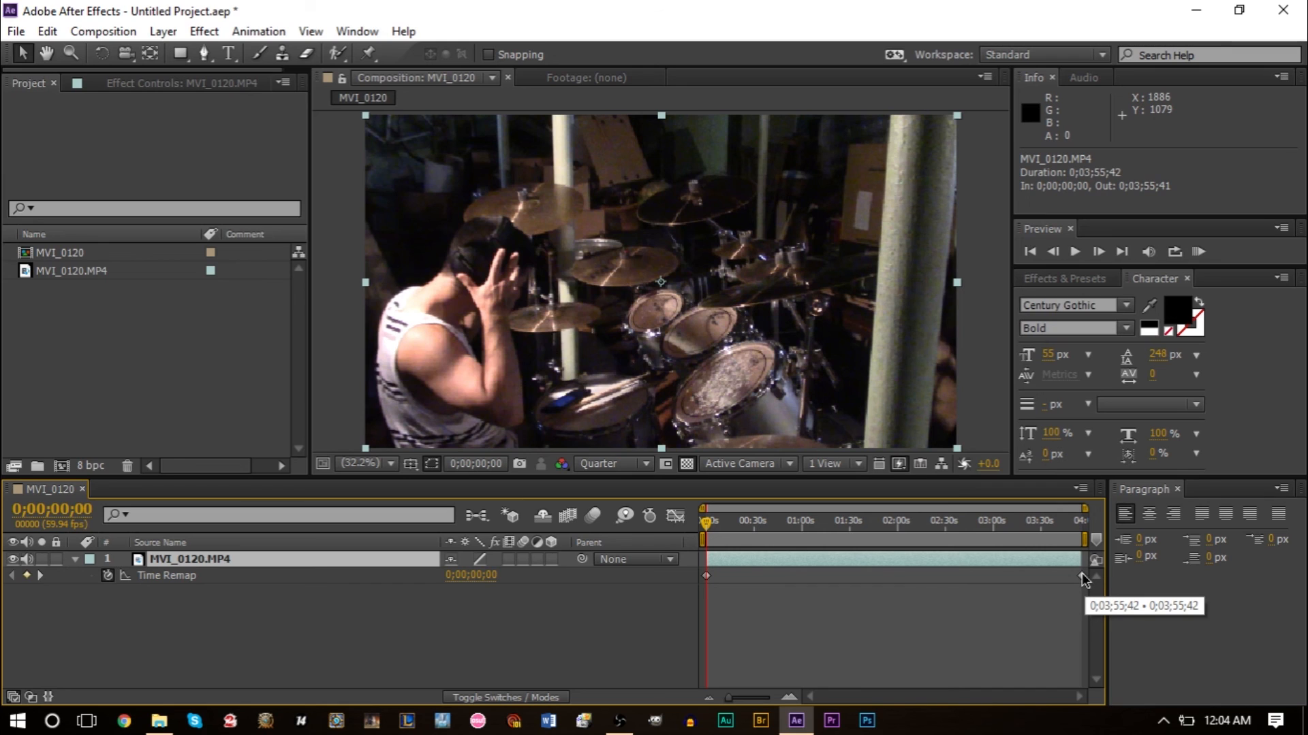
mouse_move(1083, 585)
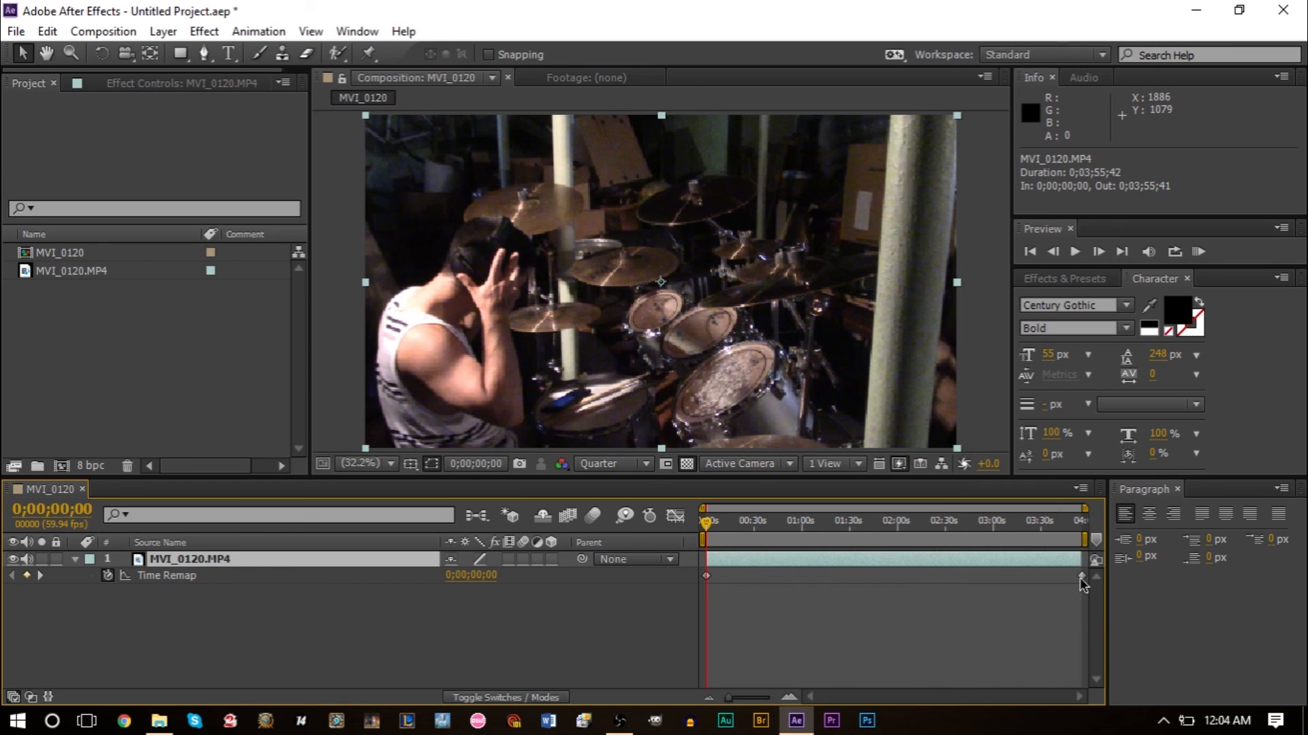
click(971, 574)
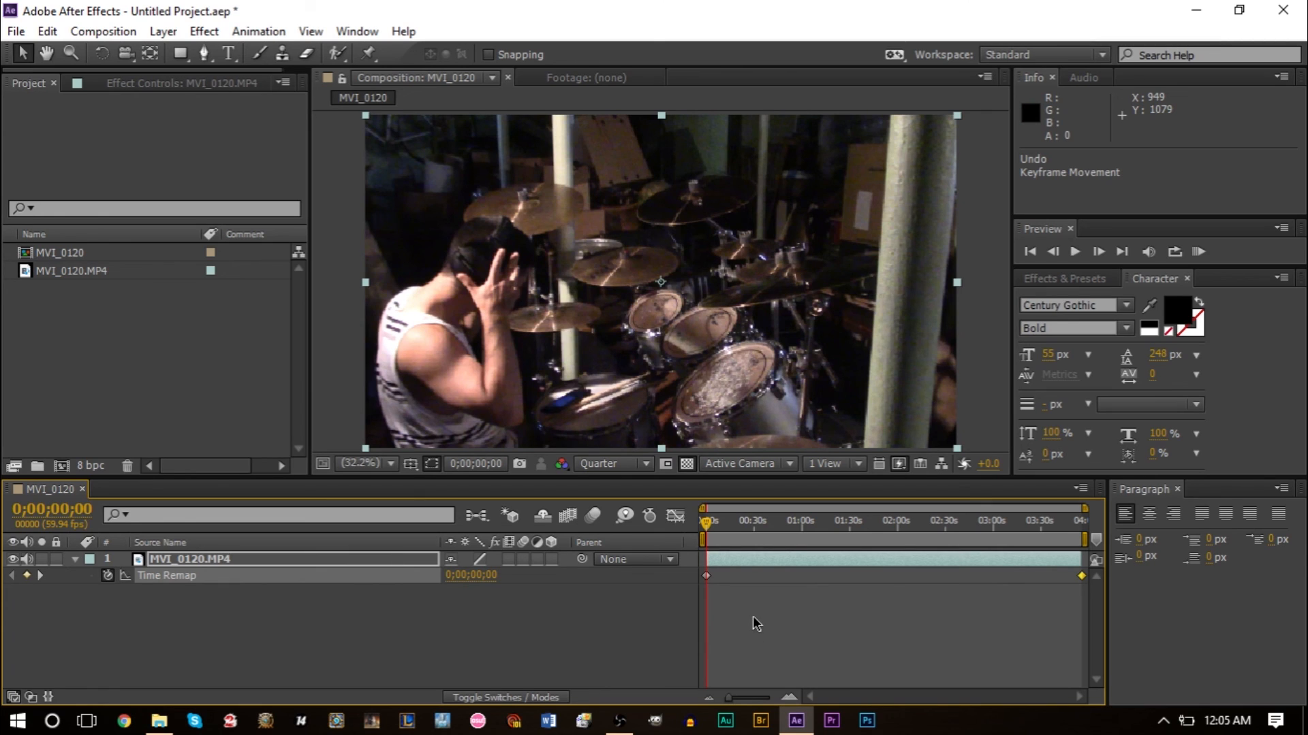
mouse_move(816, 673)
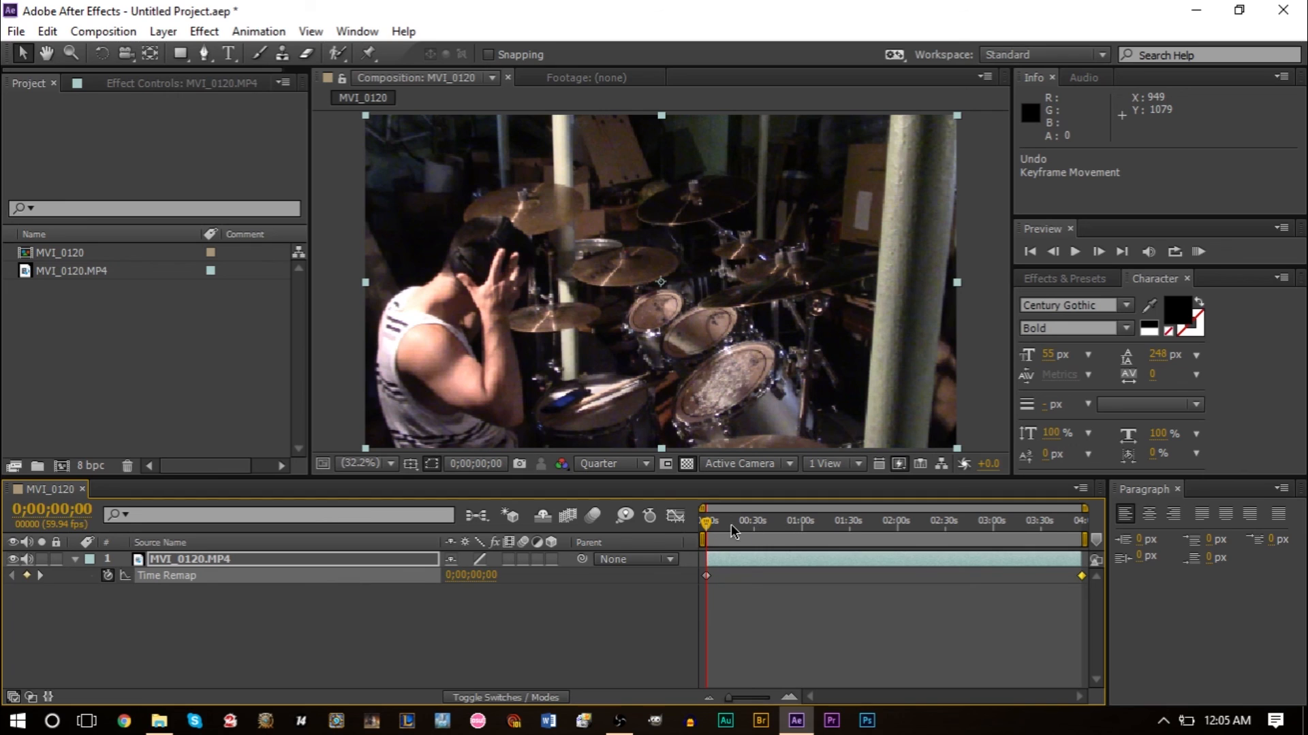
mouse_move(706, 520)
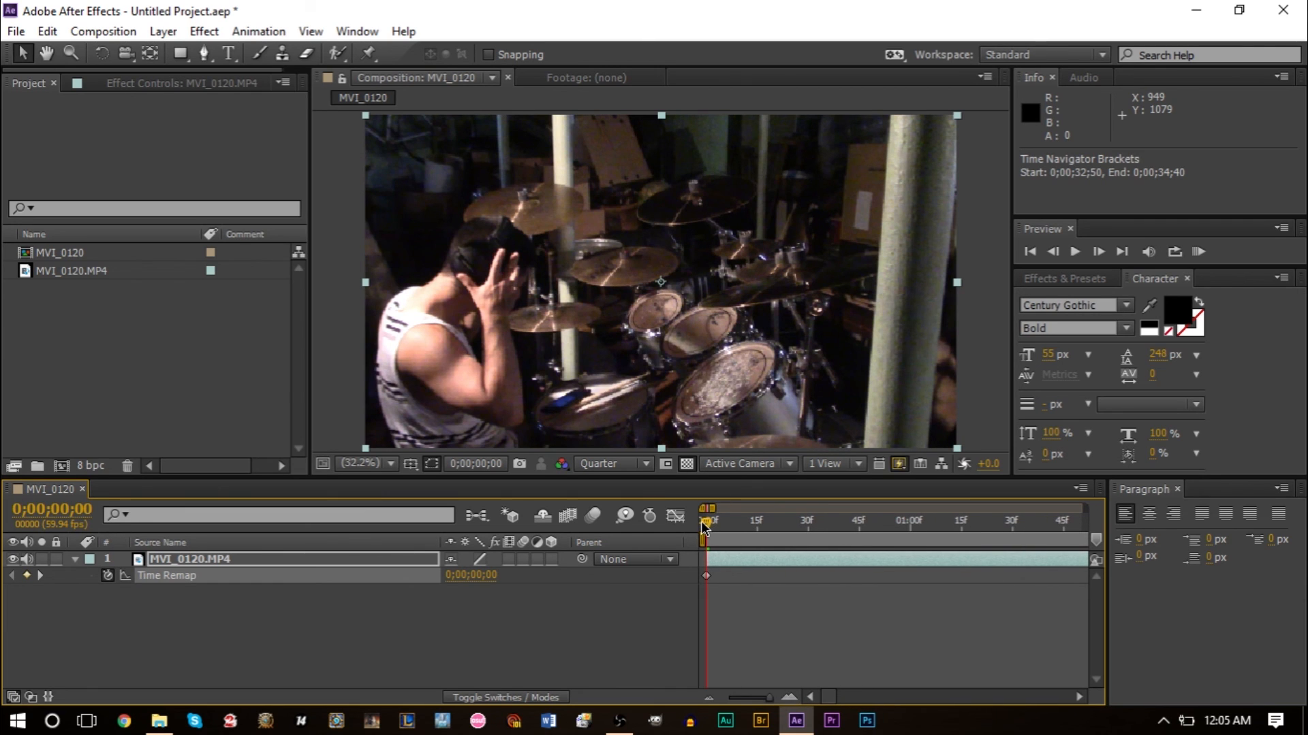
Zoom the timeline in on the first frames with the Time Navigator bracket
click(917, 522)
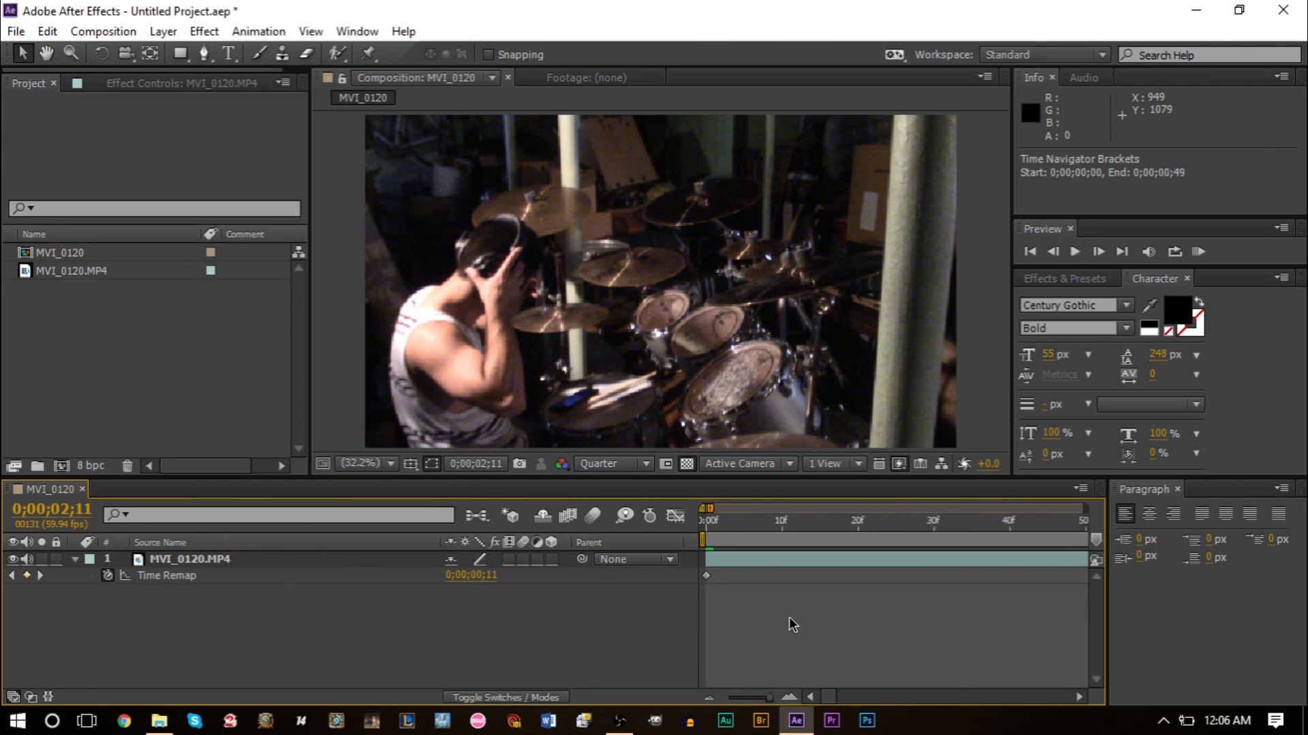
drag(704, 575, 883, 578)
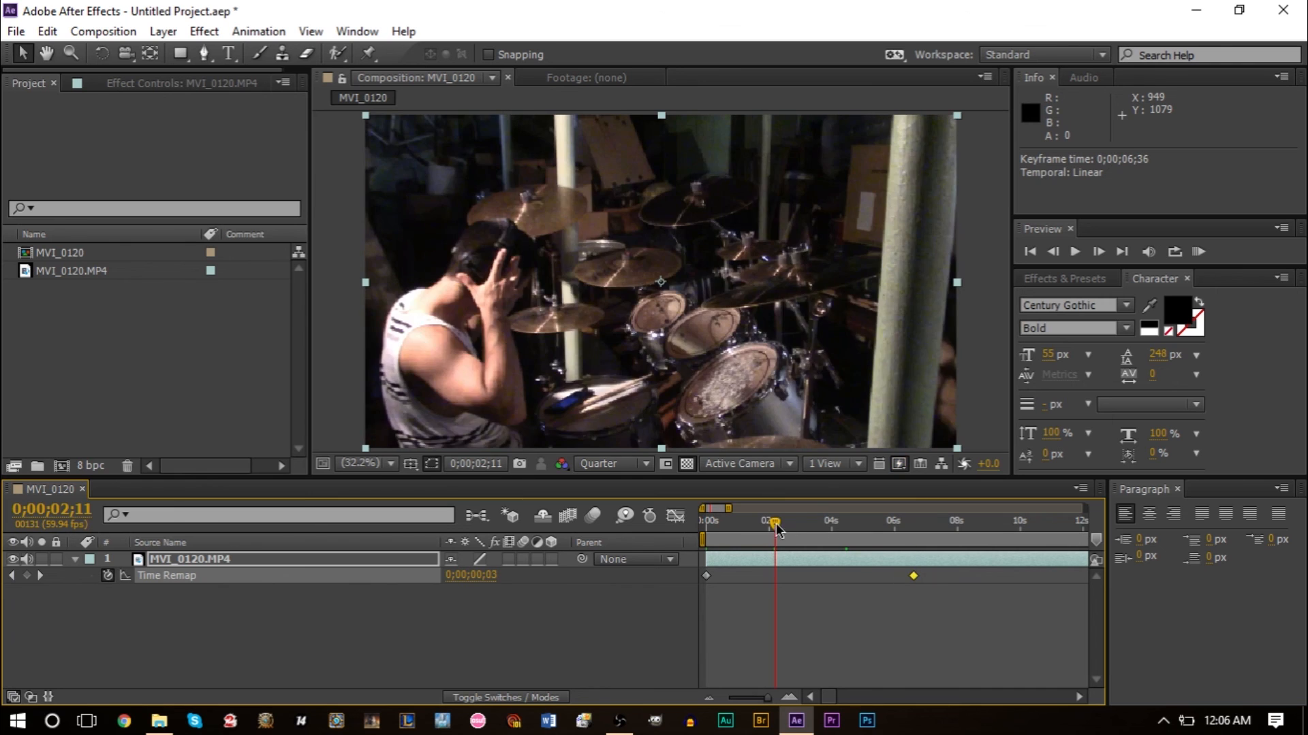
Move the Time Remap keyframes to 0;00;06;36 and 0;03;01;46, then zoom back out
drag(775, 520, 766, 521)
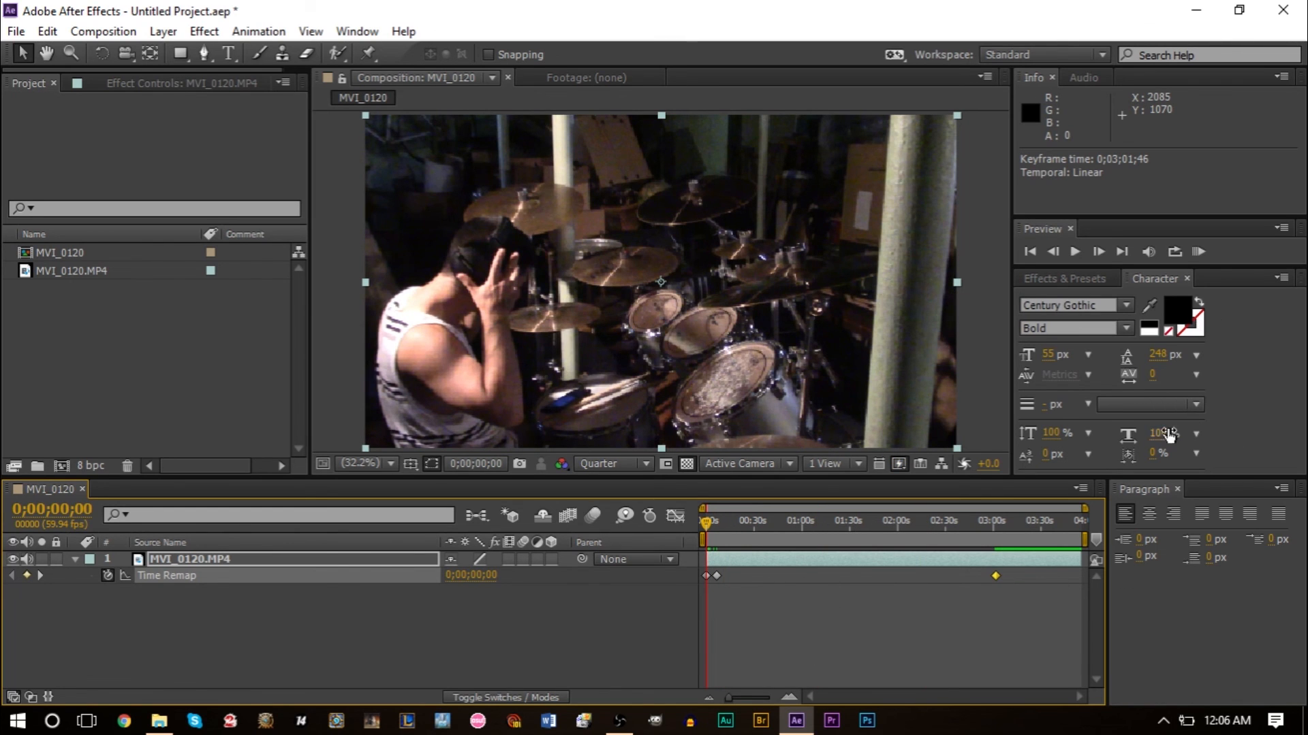
click(1198, 252)
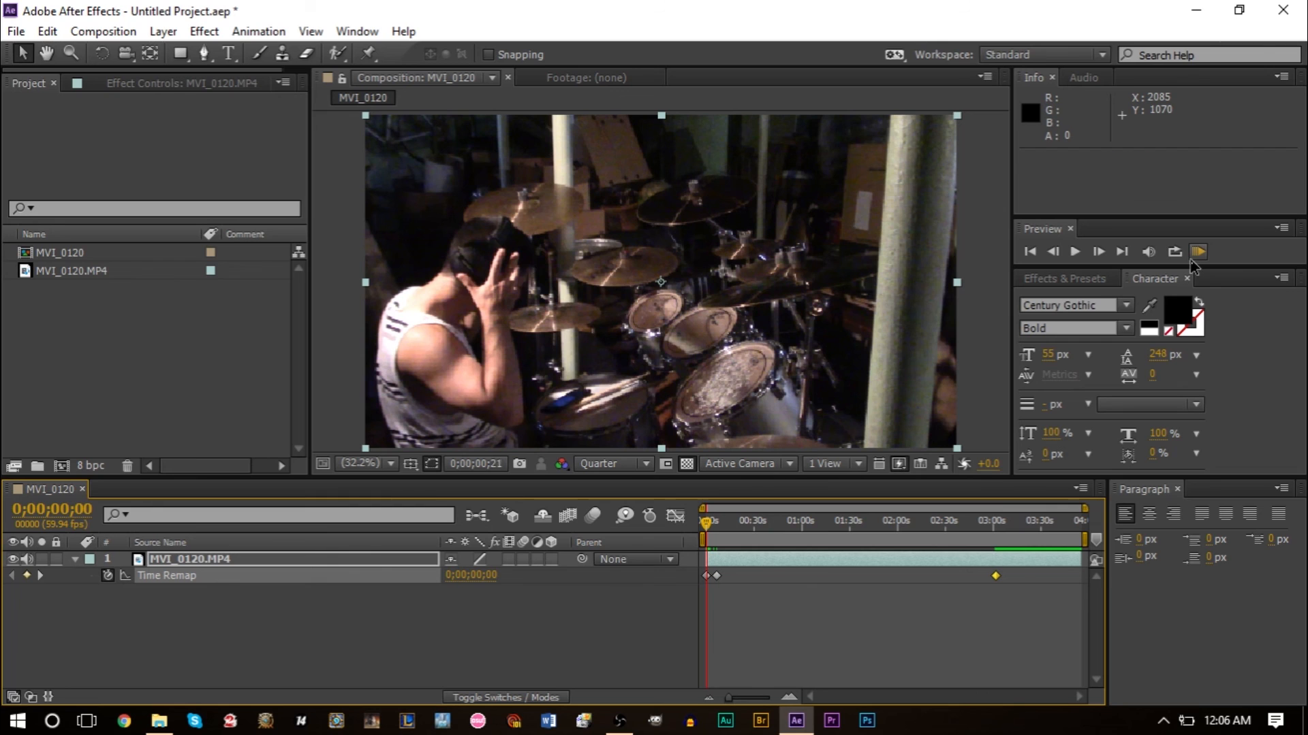
Run a RAM Preview of the speed-ramped clip and stop it on the time ruler
click(1198, 252)
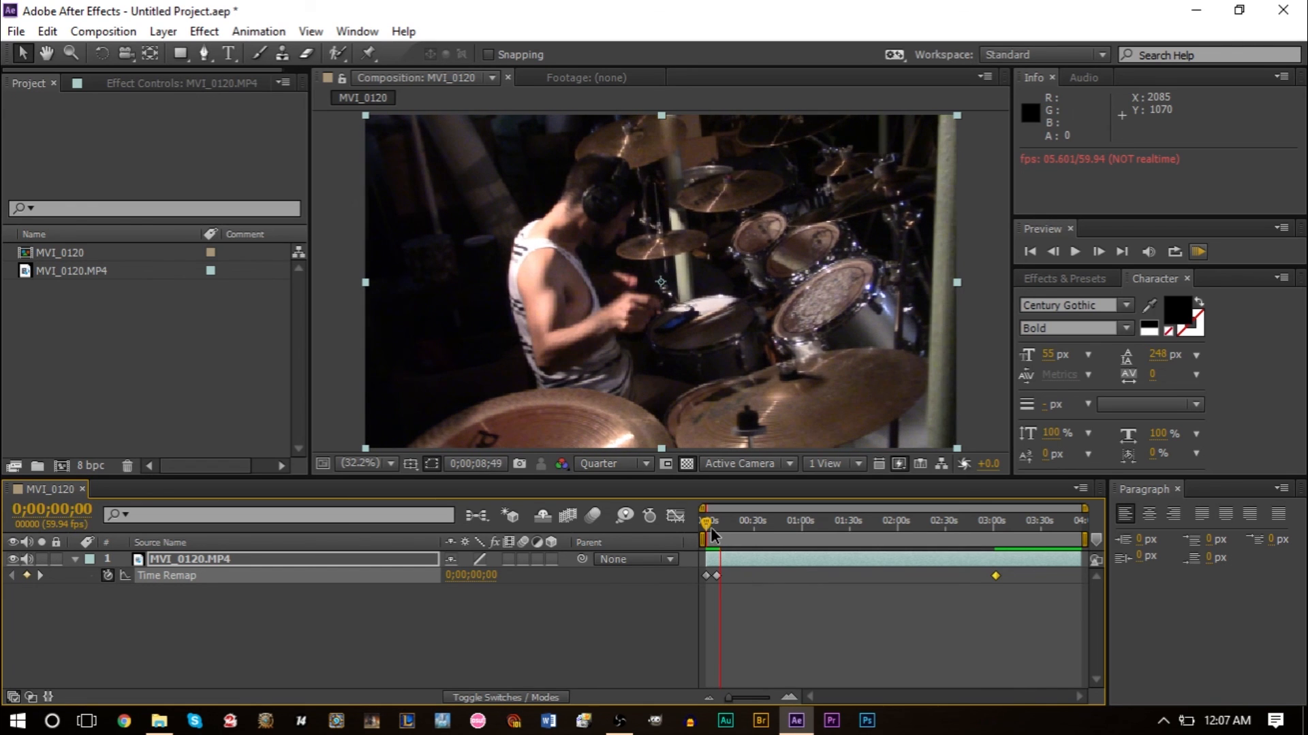
click(715, 519)
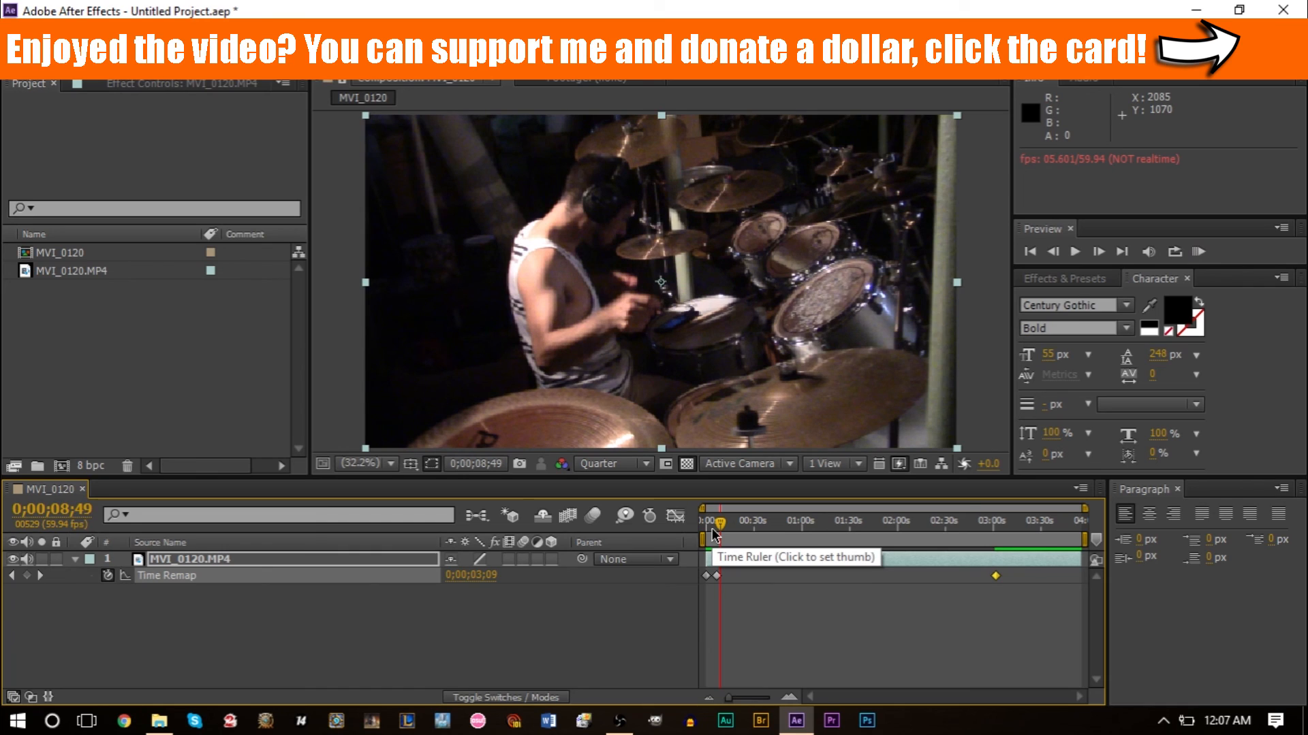